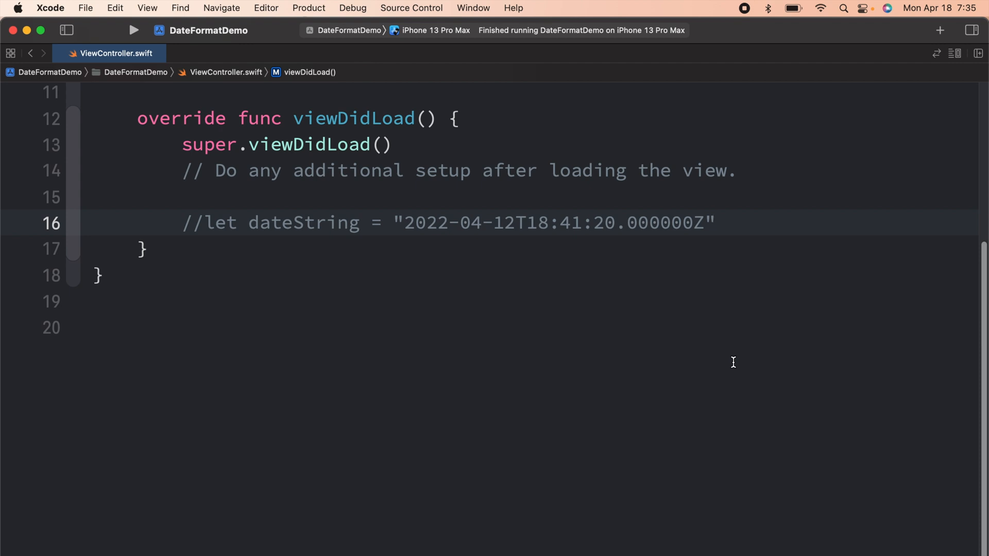
# Step: Uncomment the dateString line holding 2022-04-12T18:41:20.000000Z and add a new line below
pyautogui.moveTo(404, 222); pyautogui.dragTo(604, 222)
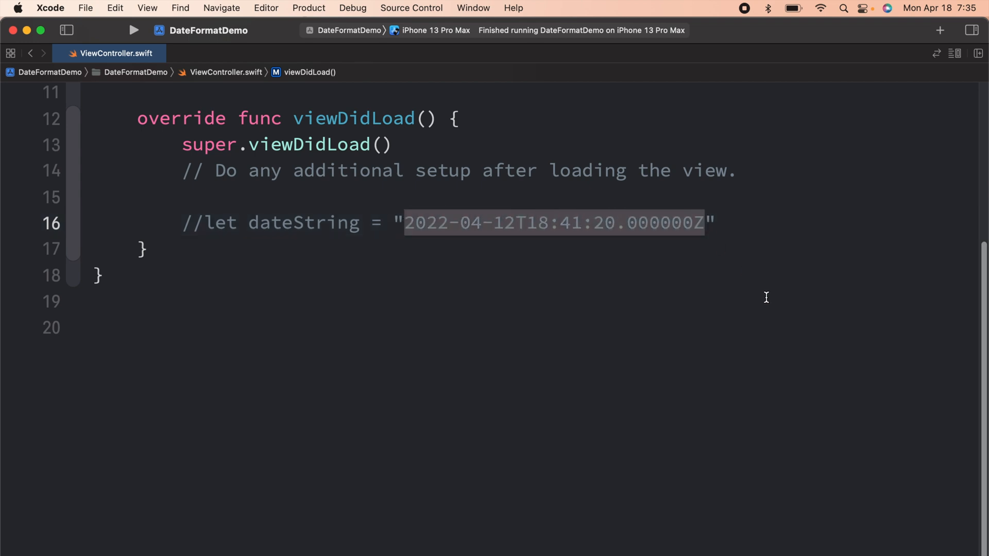
pyautogui.click(518, 222)
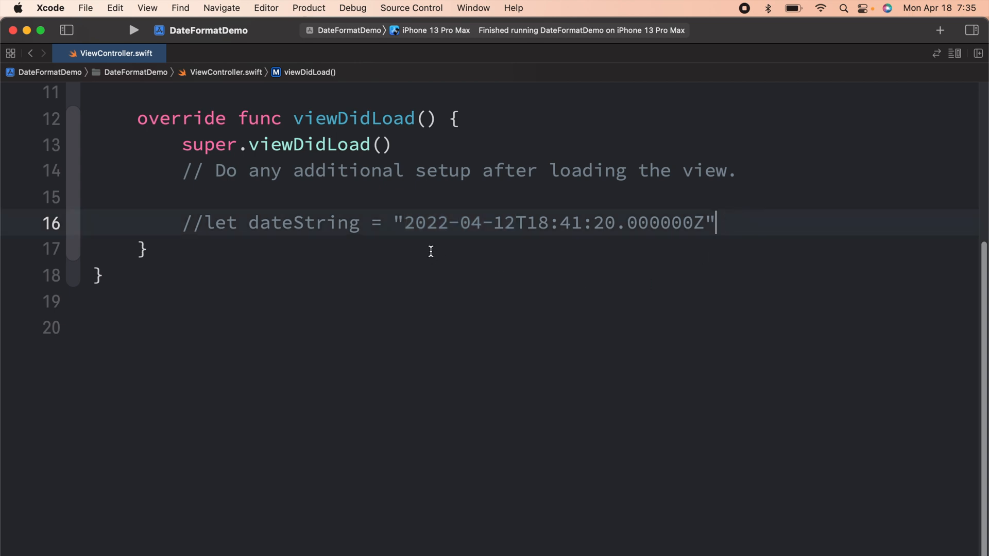
pyautogui.moveTo(405, 222); pyautogui.dragTo(615, 222)
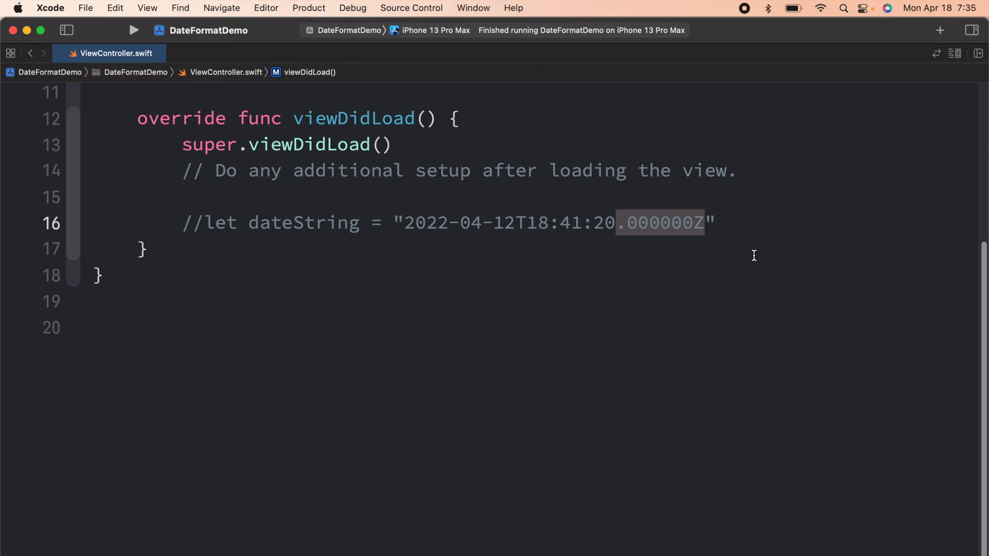
pyautogui.click(716, 223)
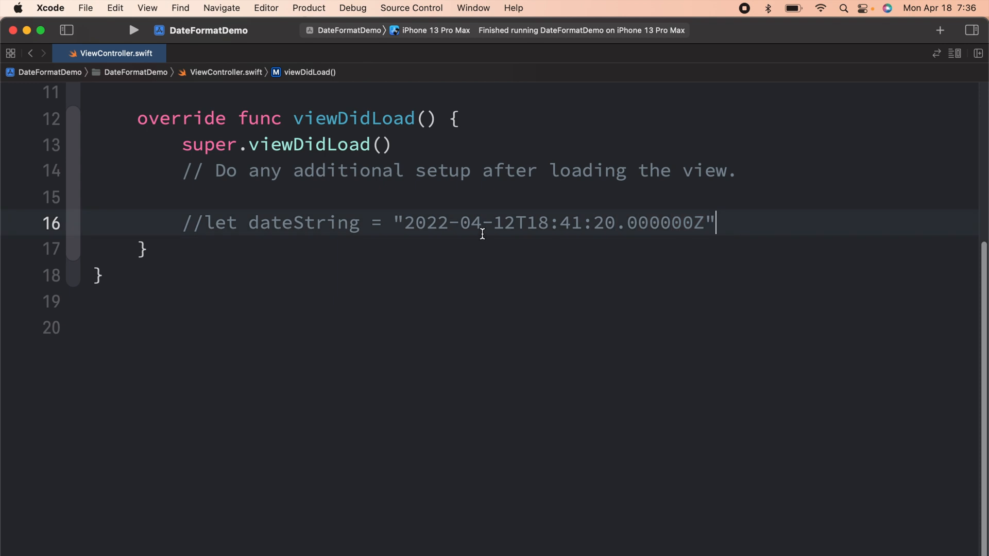
pyautogui.moveTo(406, 222); pyautogui.dragTo(711, 222)
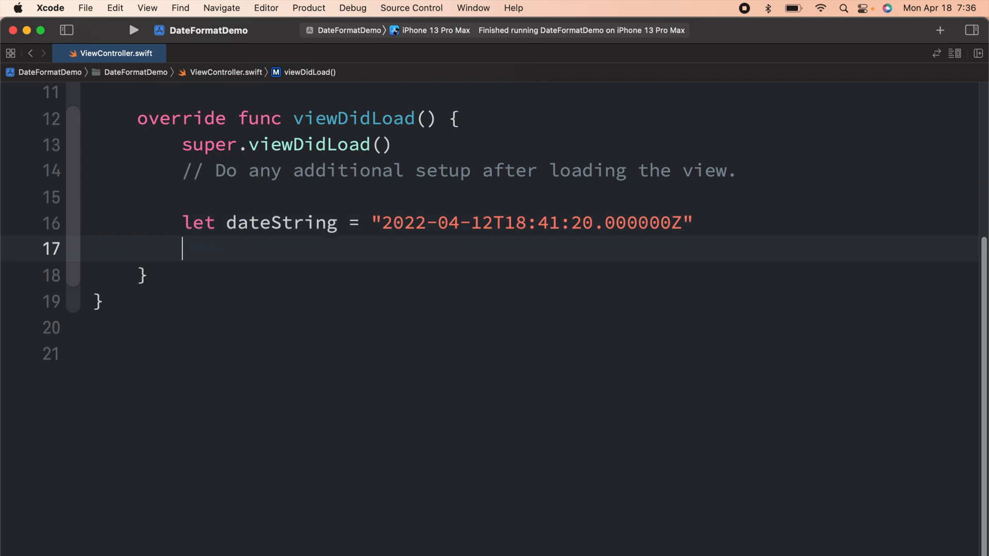
# Step: Declare let dateFormatter = DateFormatter() with an empty dateFormat string
pyautogui.write('let dateFormatter = D')
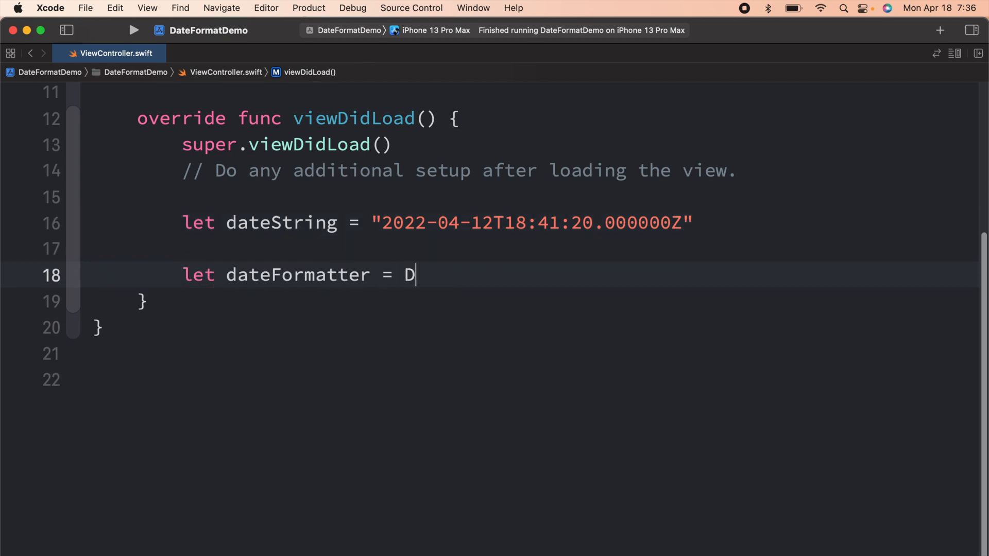
pyautogui.write('ateFormatter()')
pyautogui.write('dateFormatter.dateFormat = "')
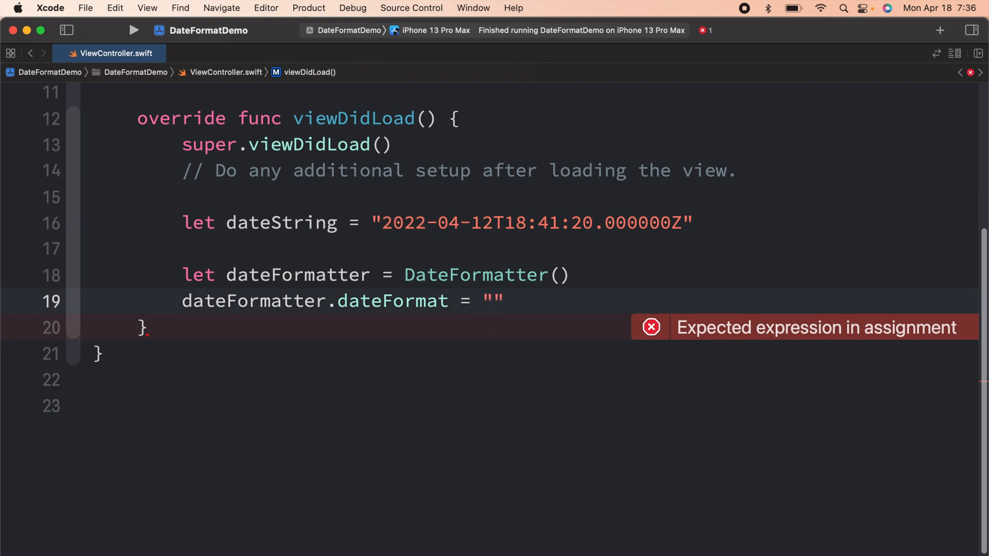
# Step: Type the date portion yyyy-MM-dd'T' into the dateFormat pattern
pyautogui.write('yyyy')
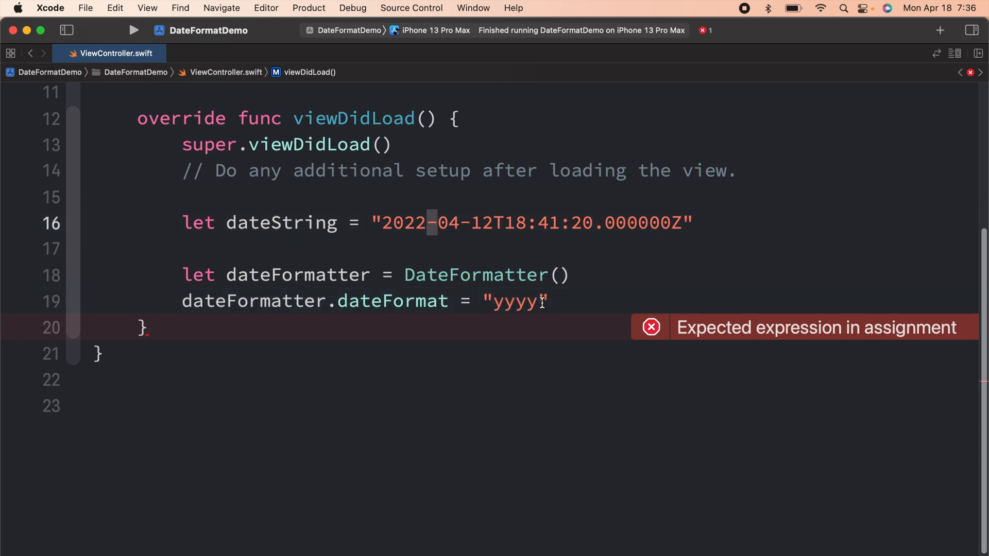
pyautogui.write('-')
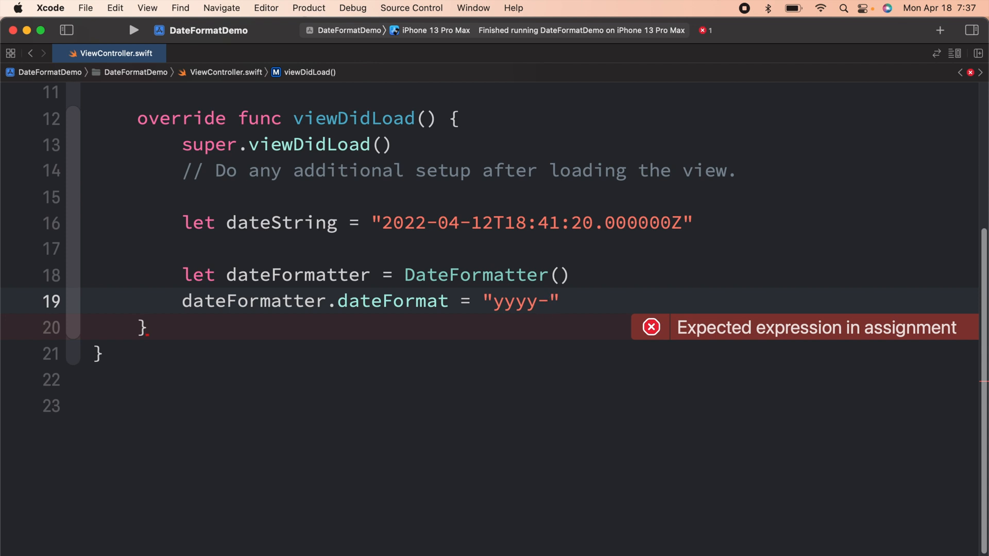
pyautogui.write('MM')
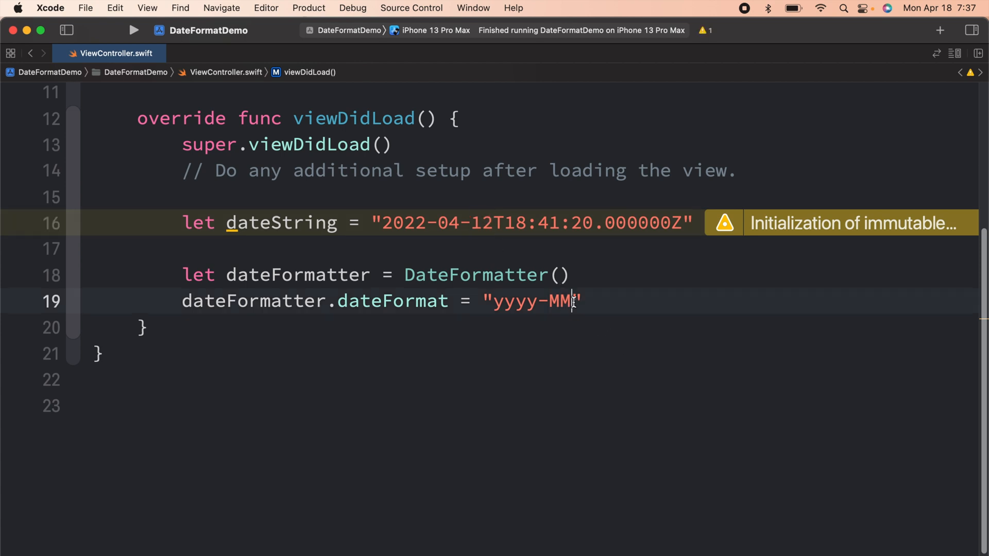
pyautogui.write('-dd')
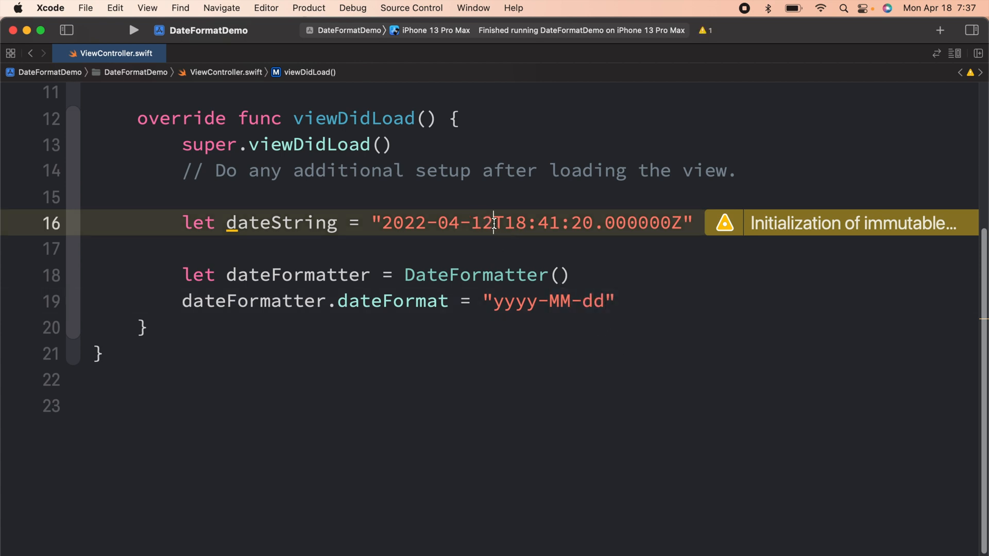
pyautogui.click(604, 301)
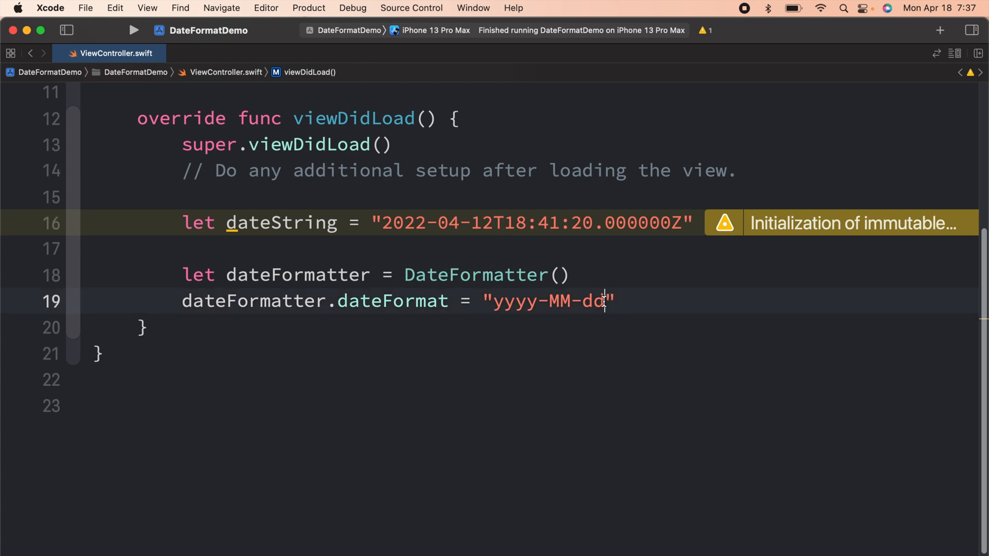
pyautogui.write("'T'")
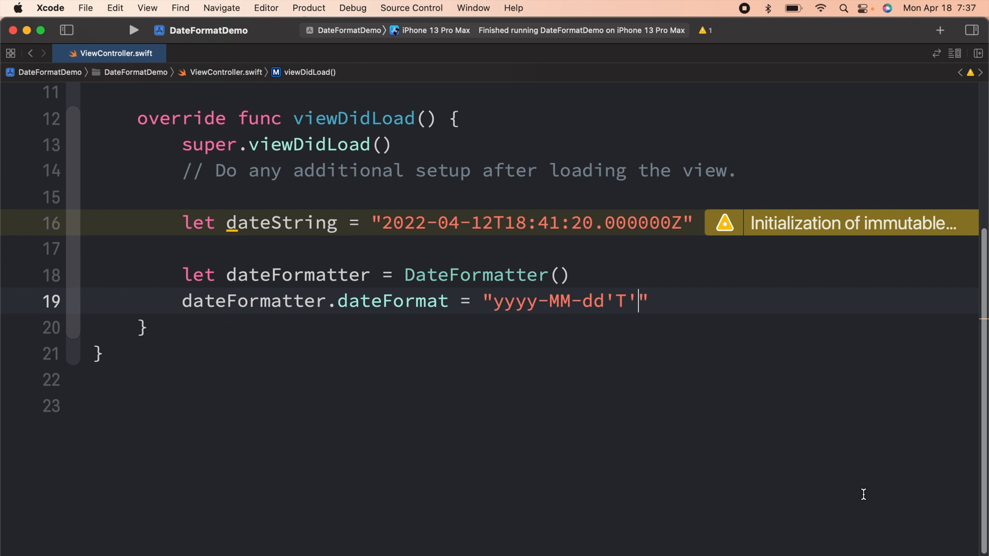
# Step: Complete the pattern with the time portion HH:mm:ss.SSSZ
pyautogui.write('HH:m')
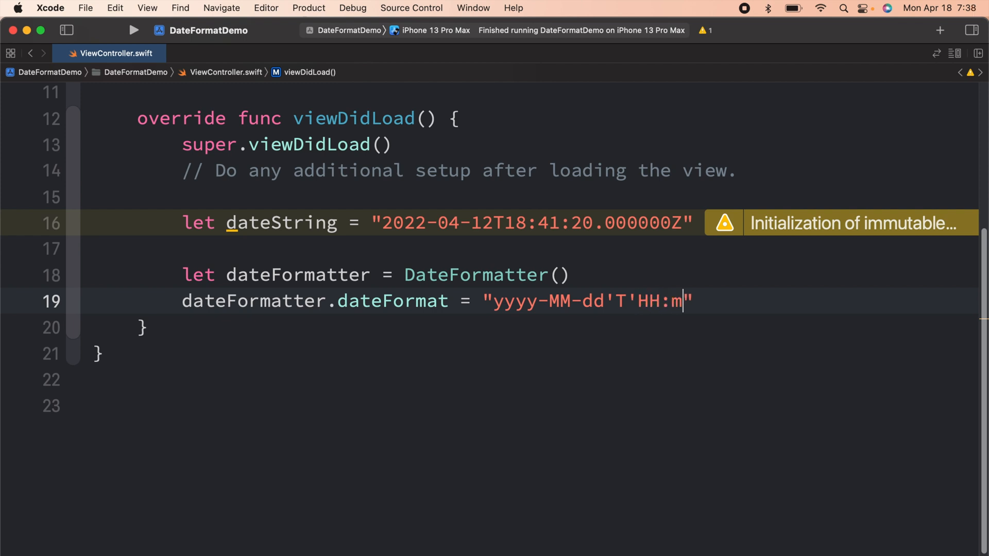
pyautogui.write('m:')
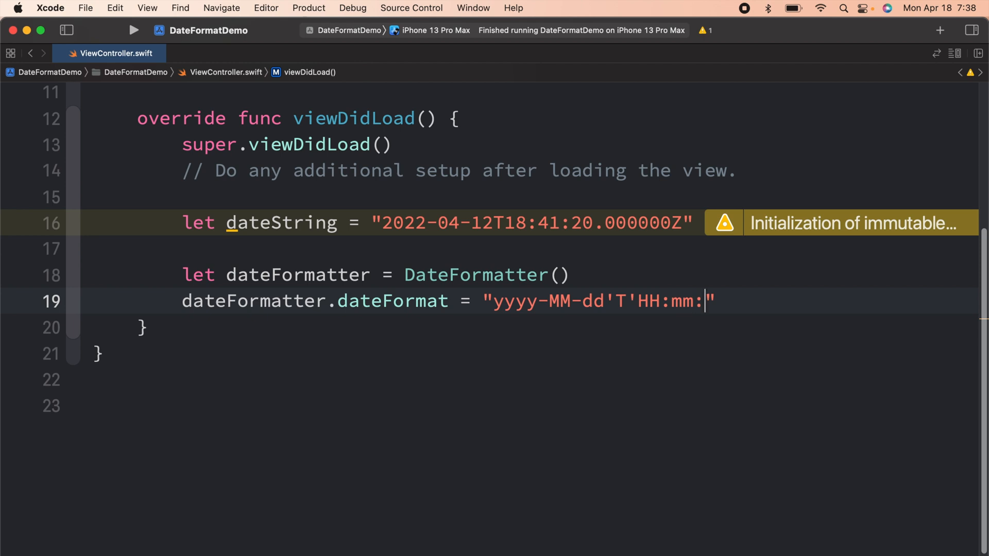
pyautogui.write('ss')
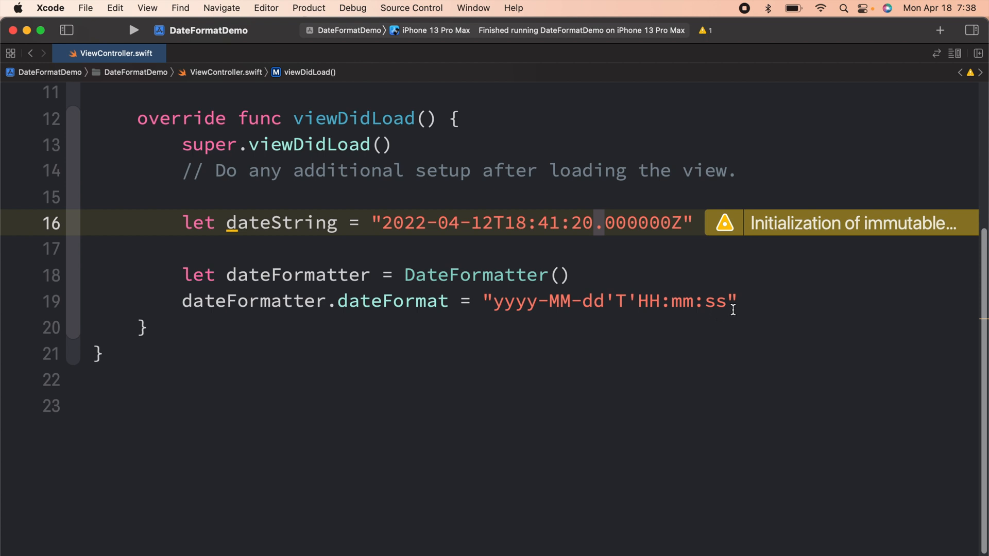
pyautogui.write('.')
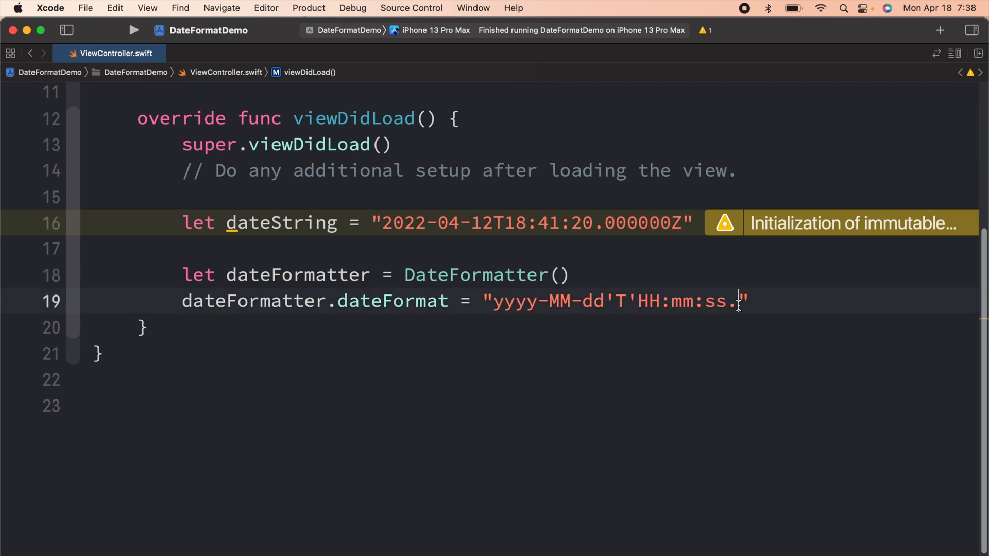
pyautogui.write('SSS')
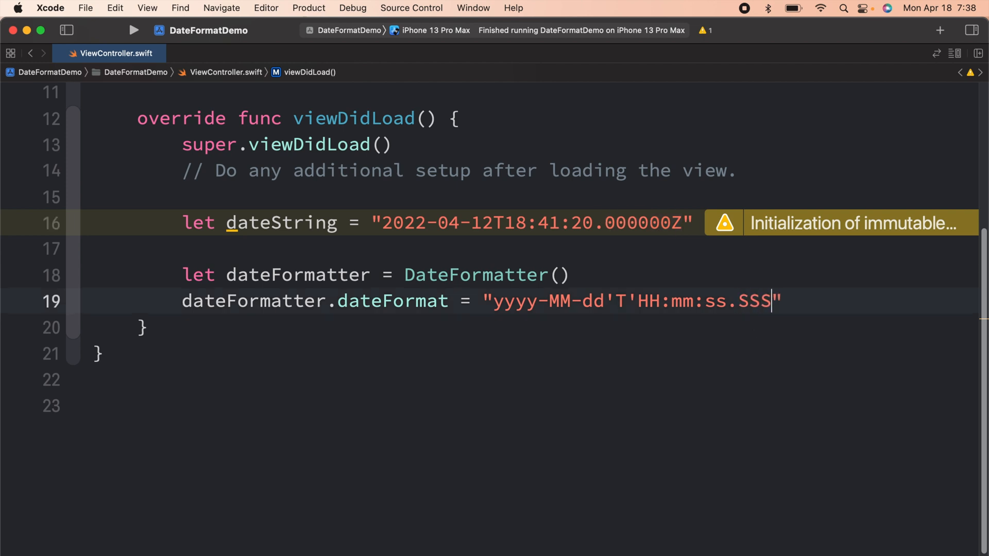
pyautogui.write('Z')
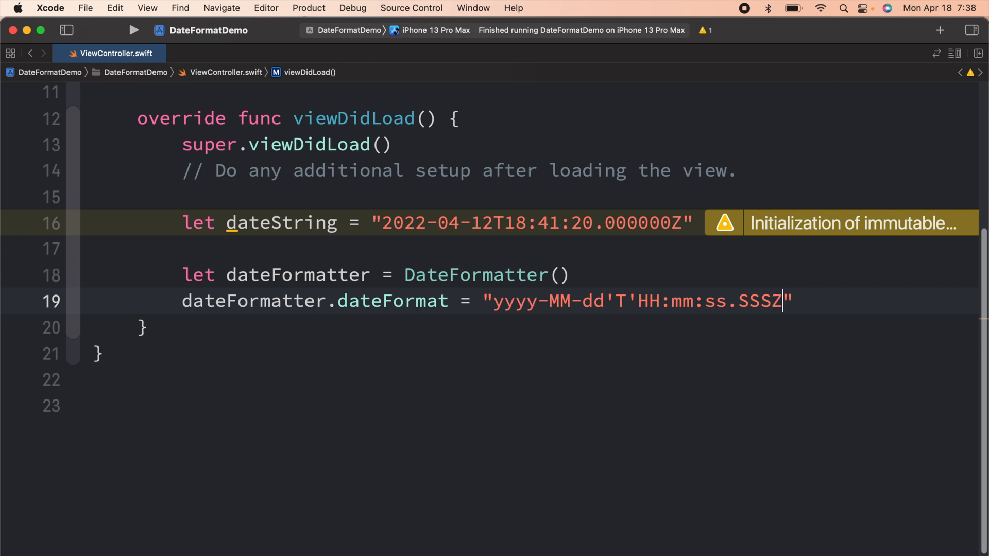
pyautogui.doubleClick(630, 301)
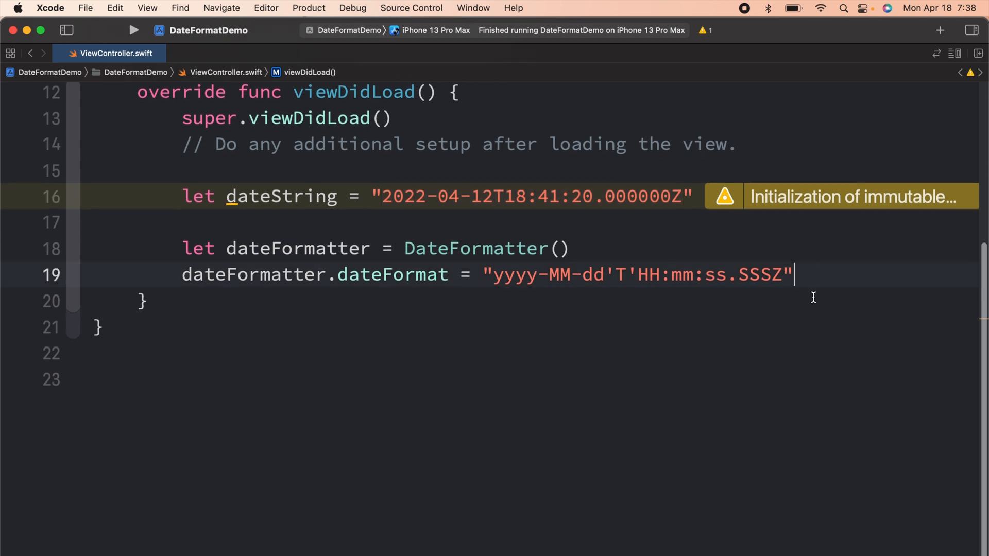
# Step: Add let result = dateFormatter.date(from: dateString) and print(result)
pyautogui.write('let result = dateFormatter.date(from: String')
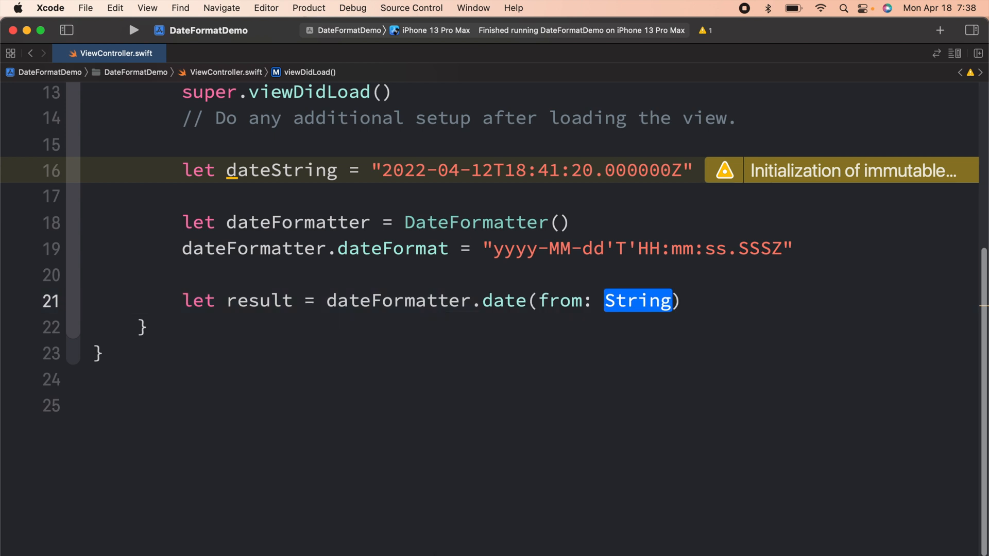
pyautogui.write('date')
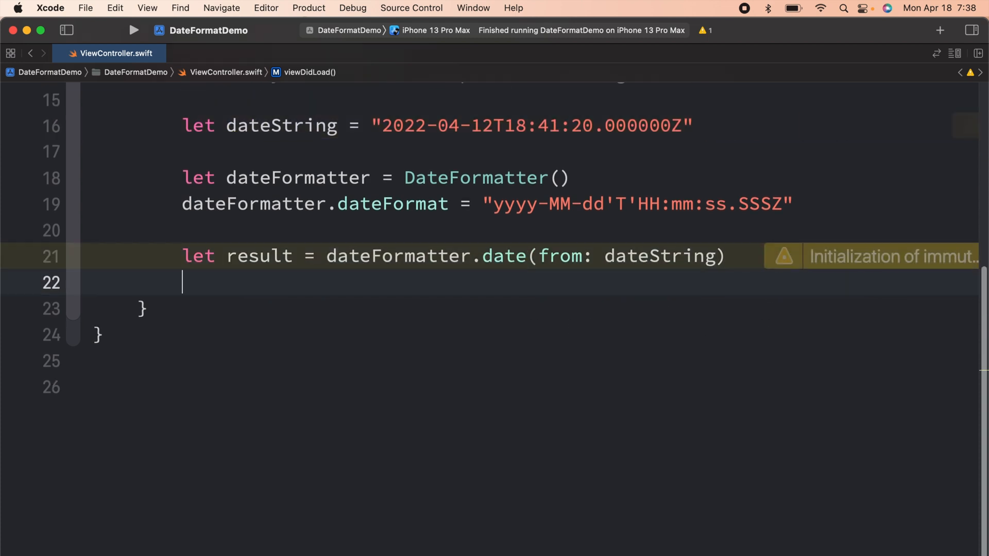
pyautogui.write('print(result')
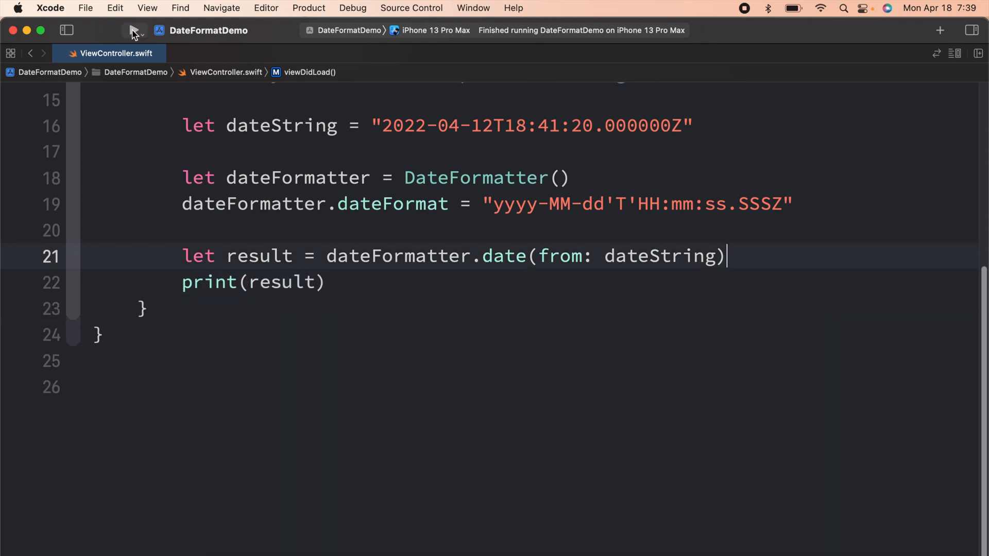
pyautogui.click(134, 30)
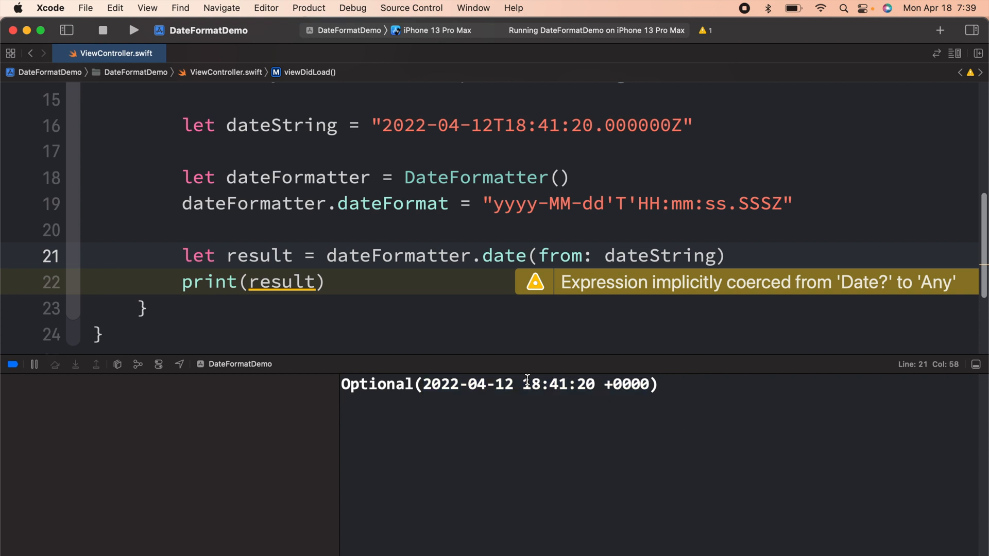
pyautogui.moveTo(523, 384); pyautogui.dragTo(657, 385)
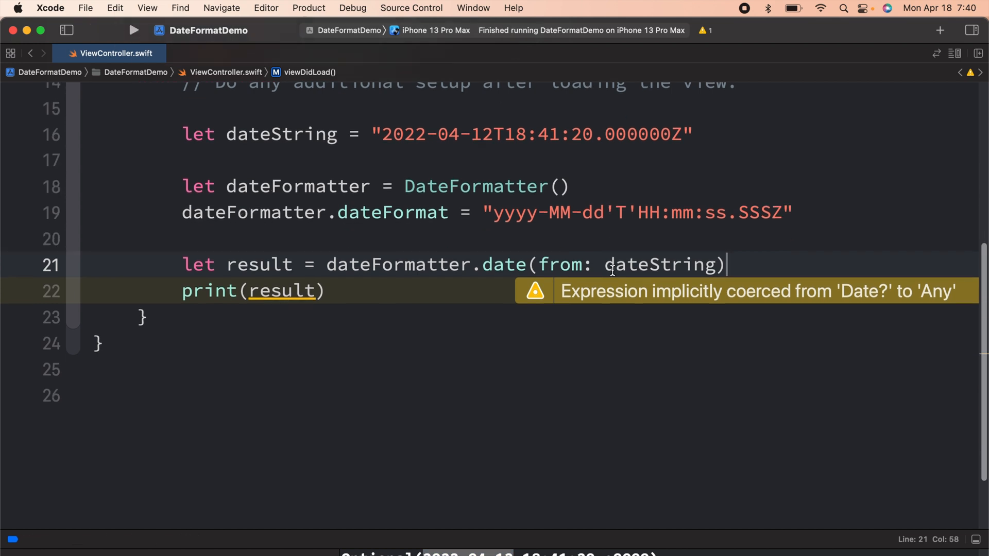
# Step: Set dateFormat to "yyyy-MM-dd" and create str from dateFormatter.string(from: result!)
pyautogui.write('dateFormatter')
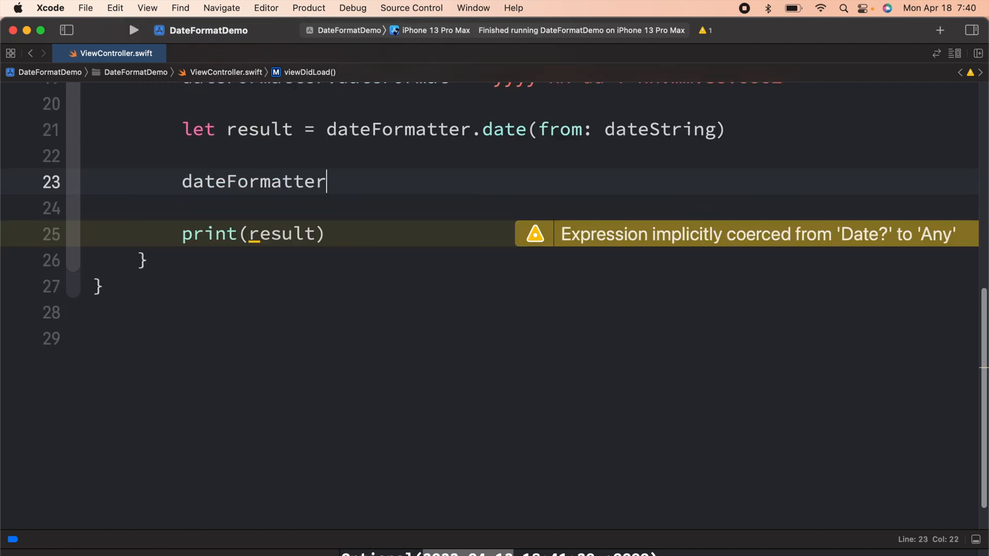
pyautogui.write('.dateFormat = "')
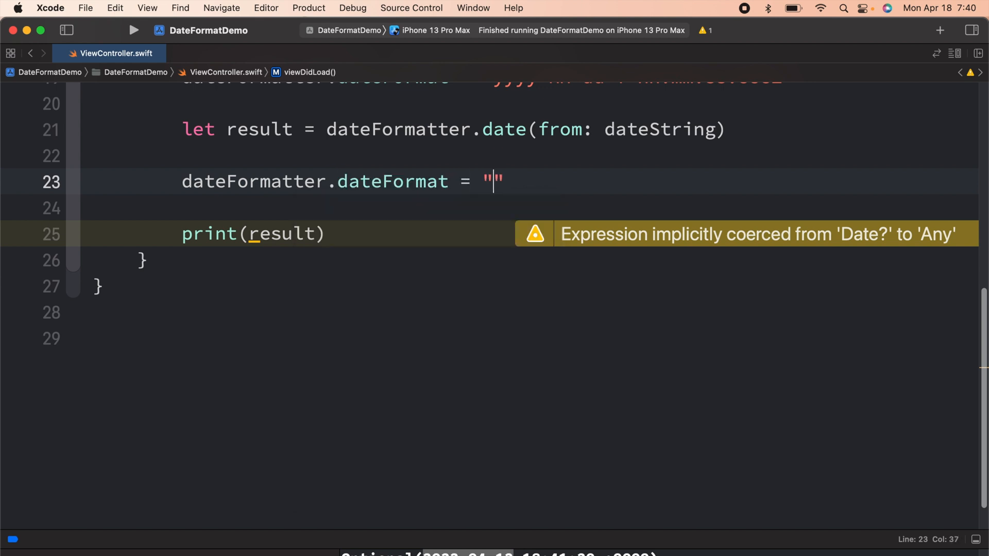
pyautogui.write('yyyy-')
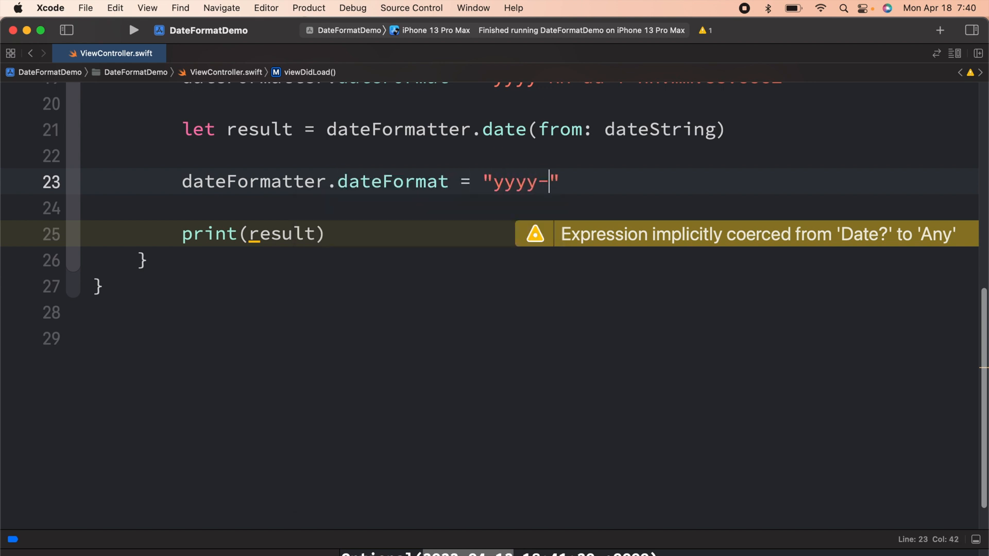
pyautogui.write('MM-dd')
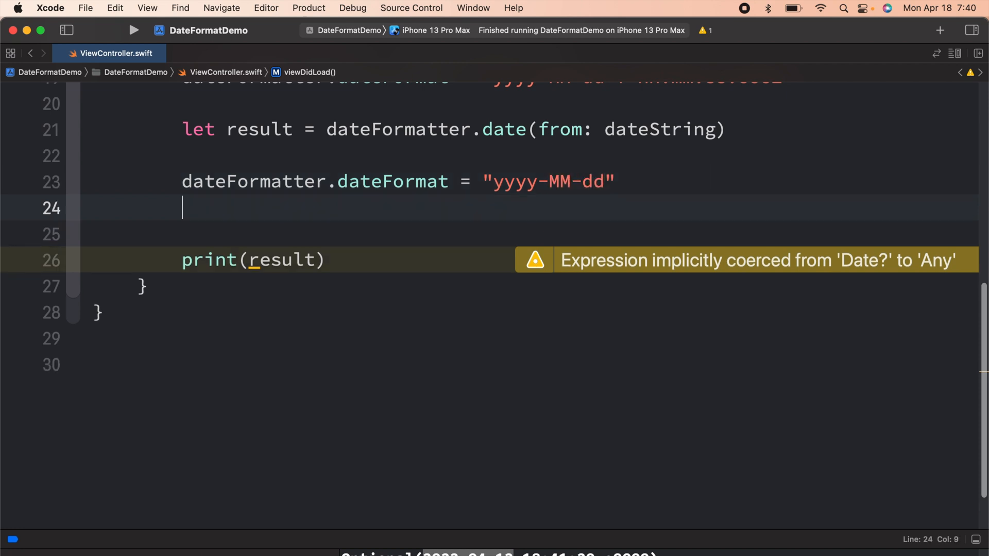
pyautogui.write('let str')
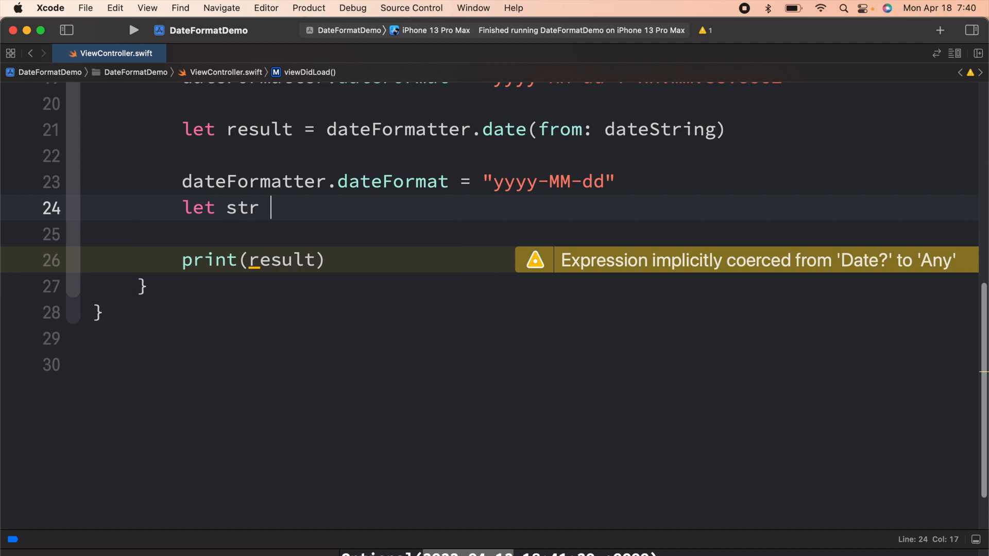
pyautogui.write('= dateFormatter.')
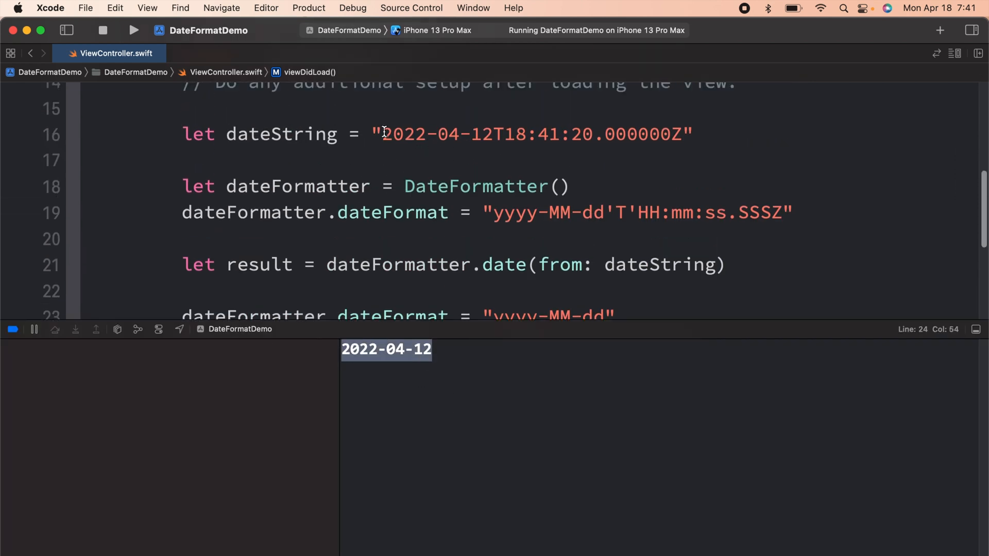
# Step: Highlight the original ISO date string and the printed 2022-04-12 to compare them
pyautogui.doubleClick(530, 133)
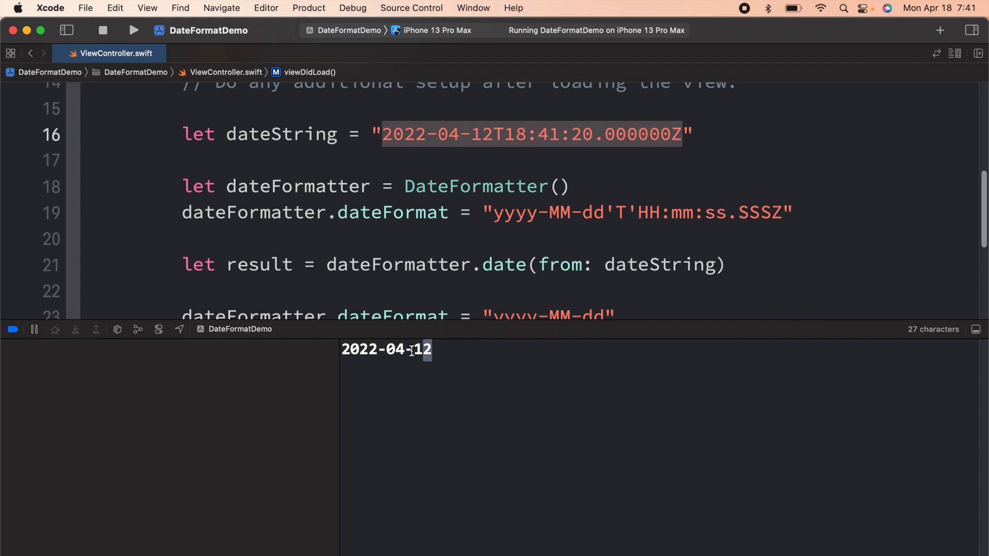
pyautogui.doubleClick(385, 349)
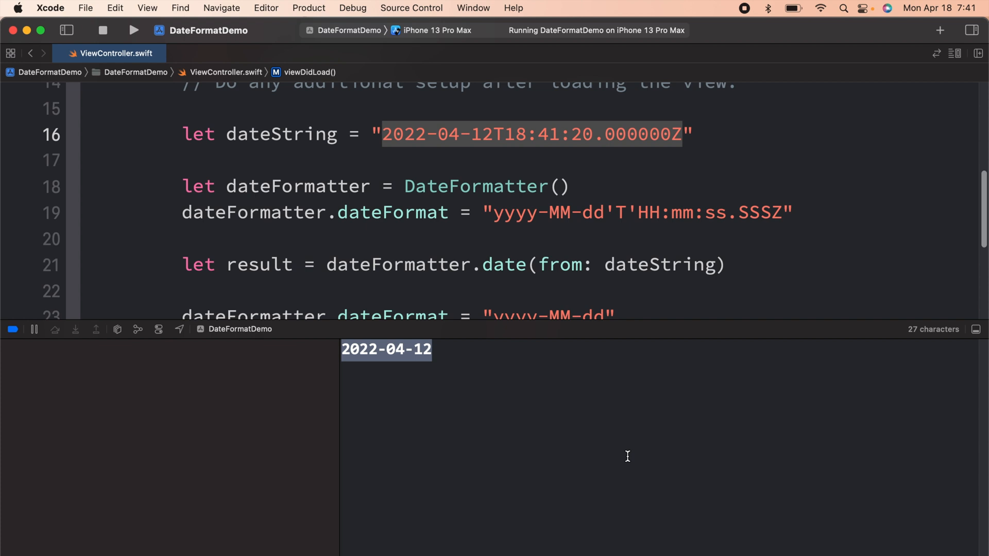
pyautogui.moveTo(501, 134)
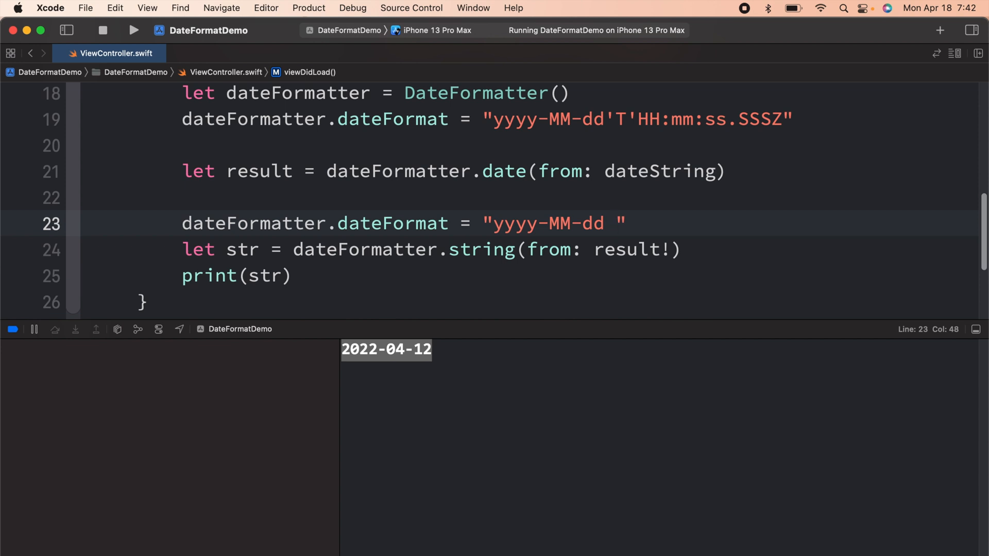
# Step: Append HH:mm:ss to the output format and rerun the app
pyautogui.write('HH:')
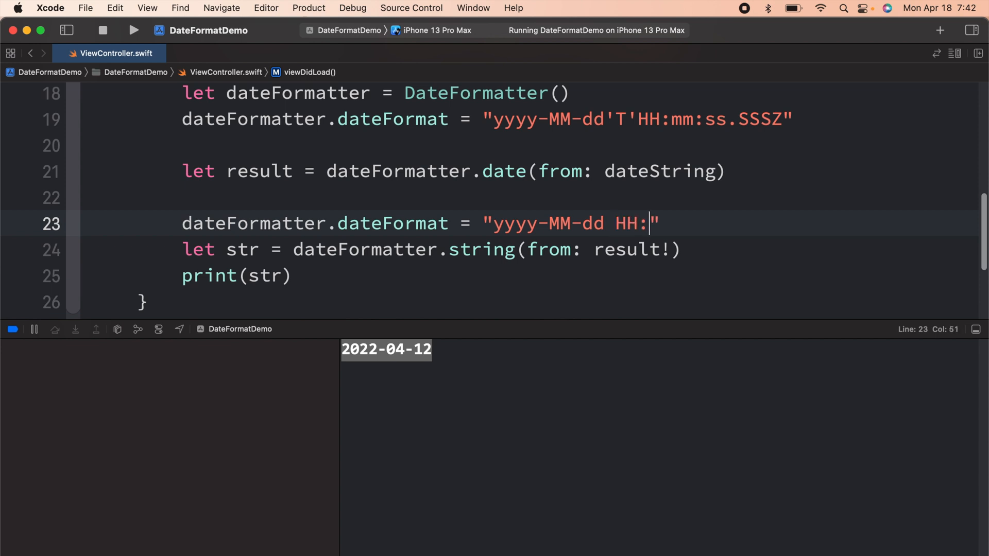
pyautogui.write('mm:ss')
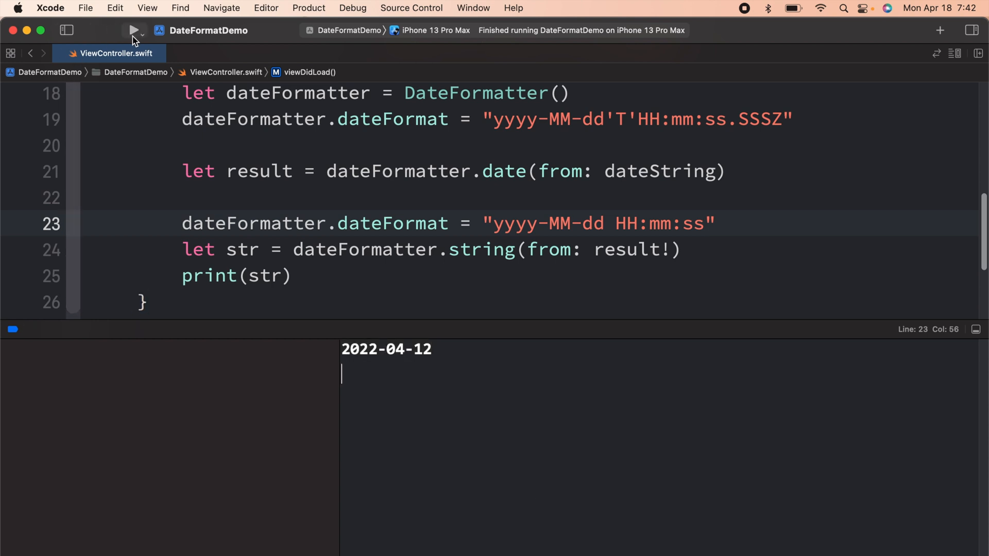
pyautogui.click(133, 30)
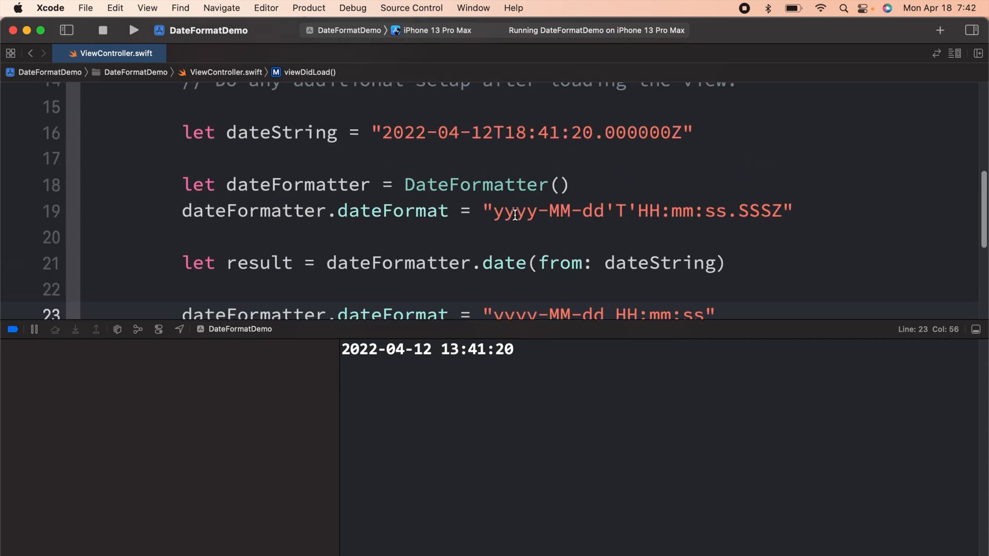
# Step: Highlight hour 18 in dateString and the printed hour 13 to compare
pyautogui.doubleClick(514, 133)
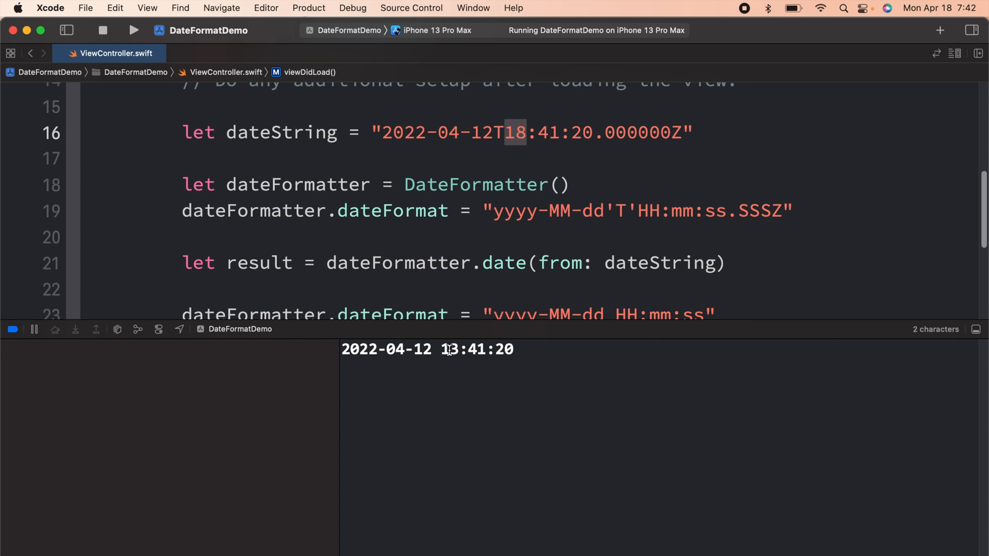
pyautogui.doubleClick(449, 348)
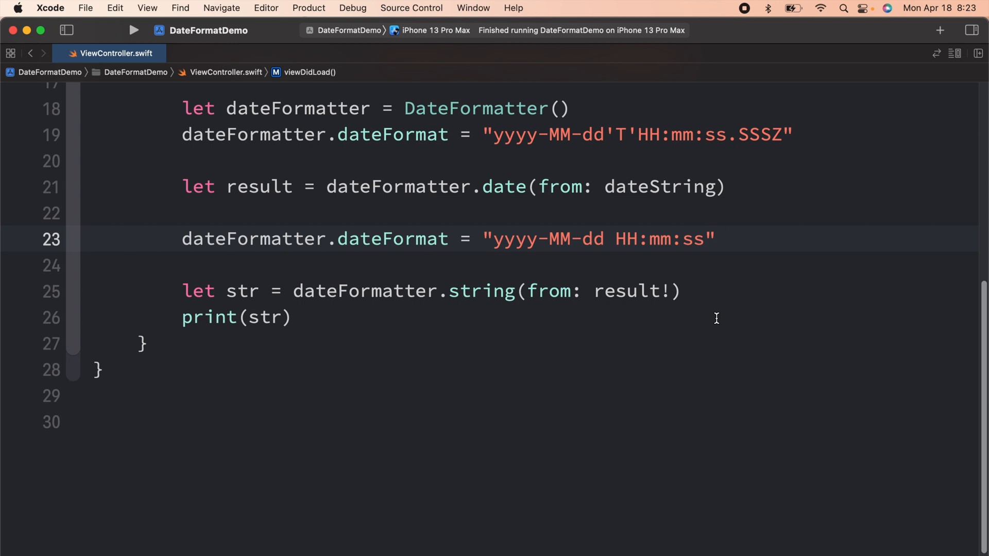
pyautogui.moveTo(401, 271)
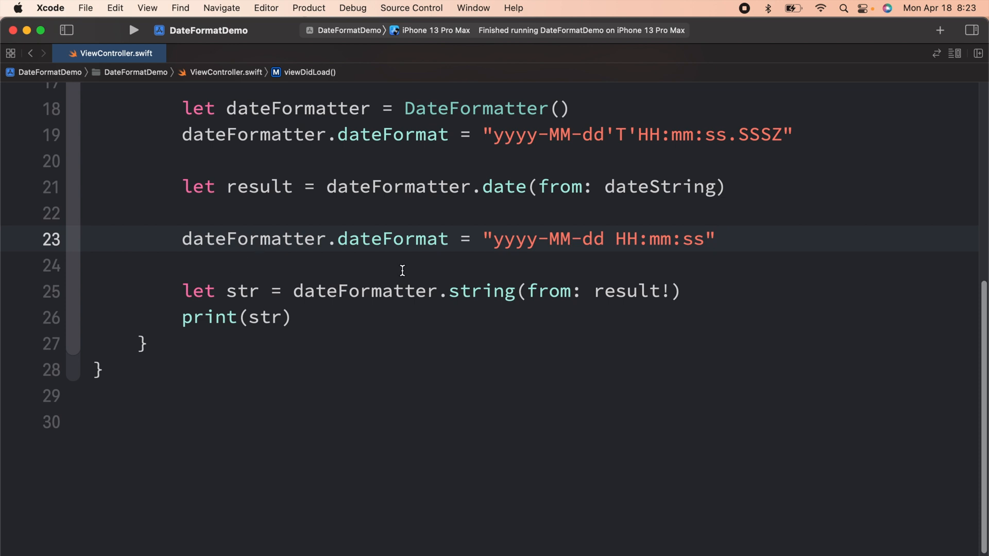
pyautogui.moveTo(736, 254)
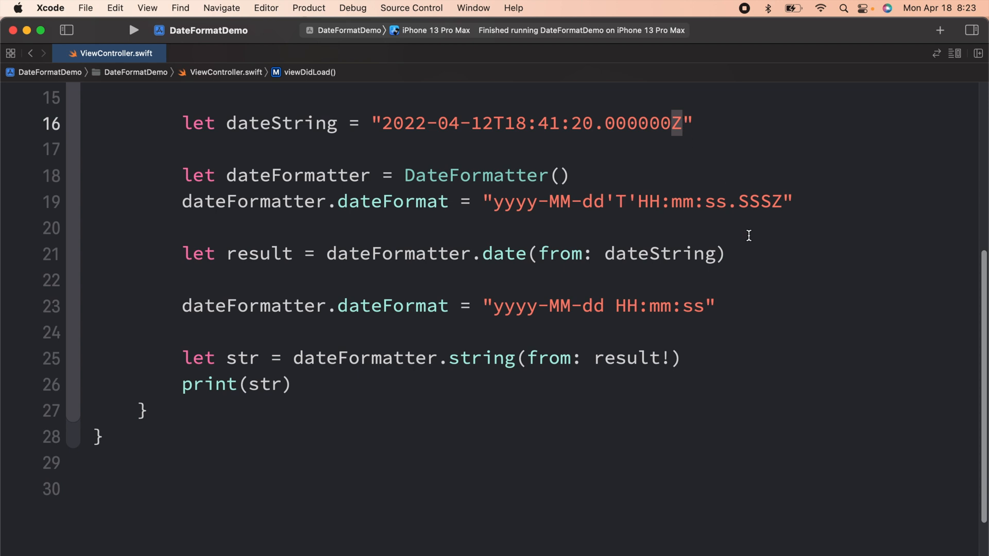
pyautogui.moveTo(505, 196)
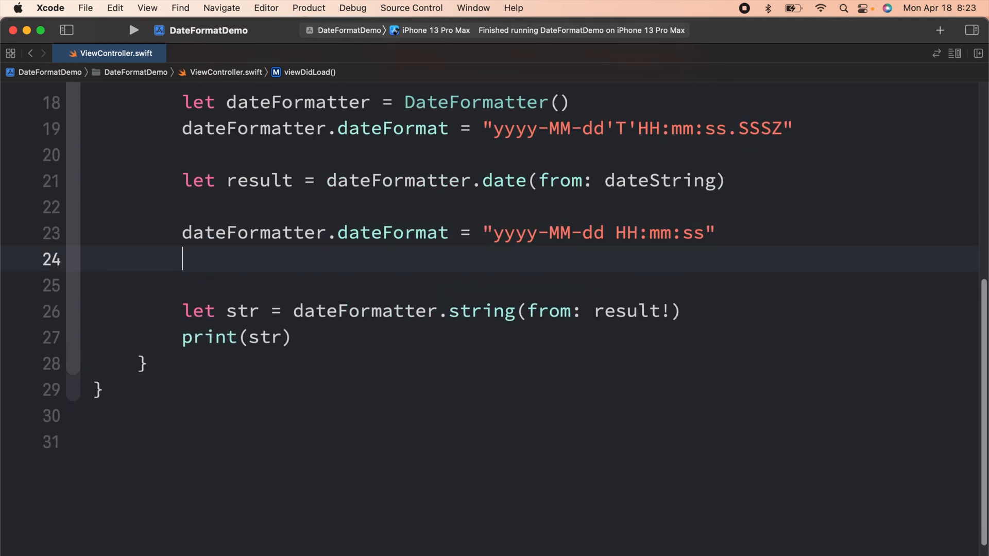
# Step: Add dateFormatter.timeZone = TimeZone(identifier: "UTC") and rebuild the app
pyautogui.write('dateFormatter.timeZone = TimeZone(identifier: String')
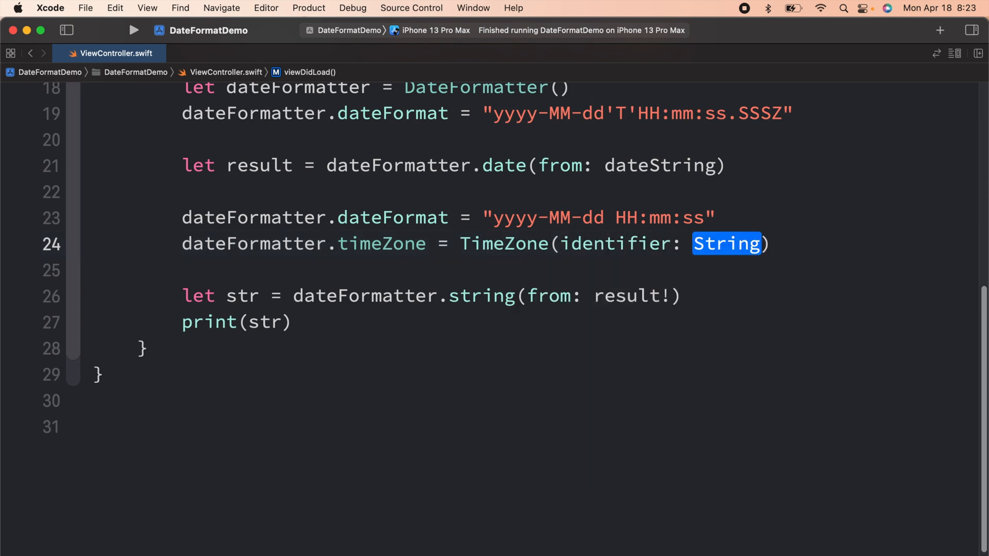
pyautogui.write('"U"')
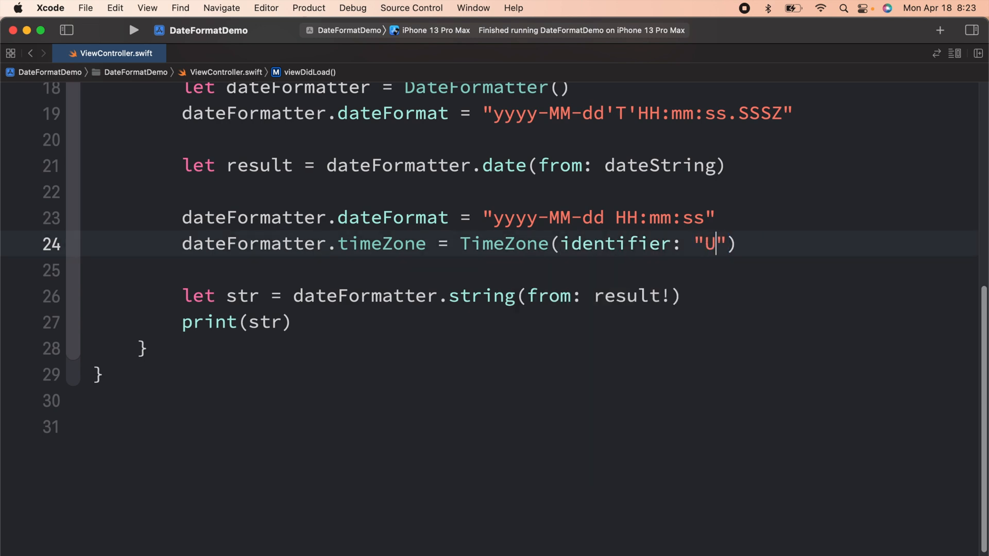
pyautogui.write('TC')
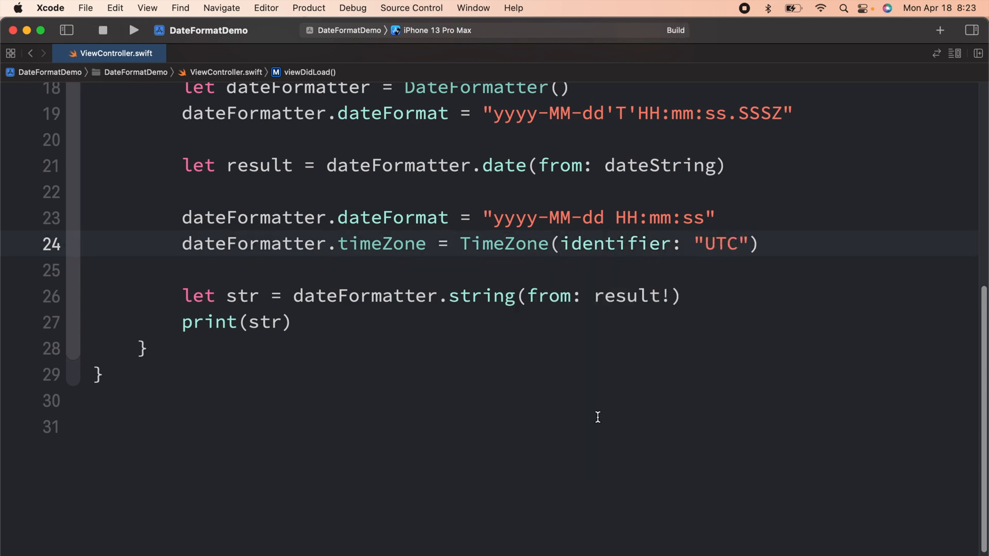
# Step: Highlight hour 18 in the printed output and in the dateString literal to compare them
pyautogui.click(134, 30)
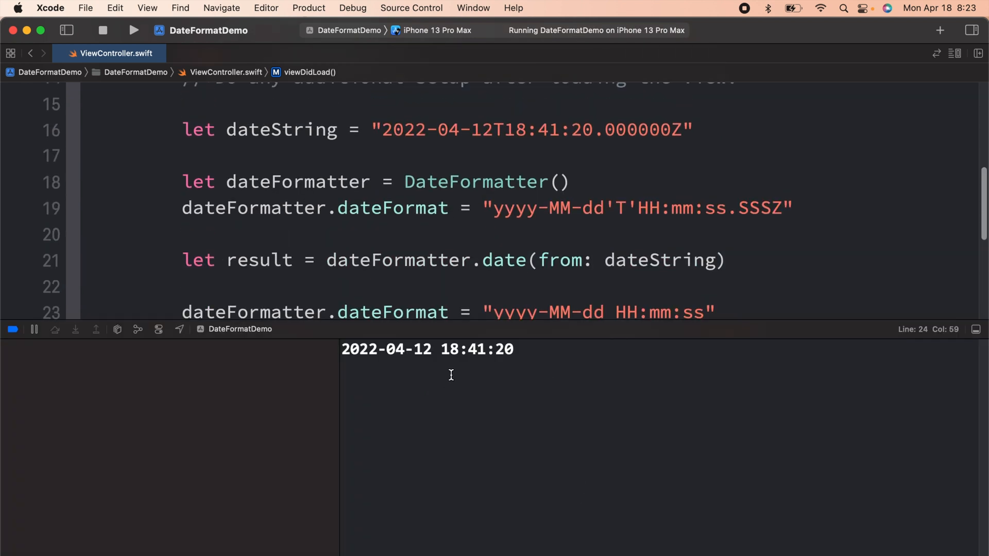
pyautogui.doubleClick(450, 349)
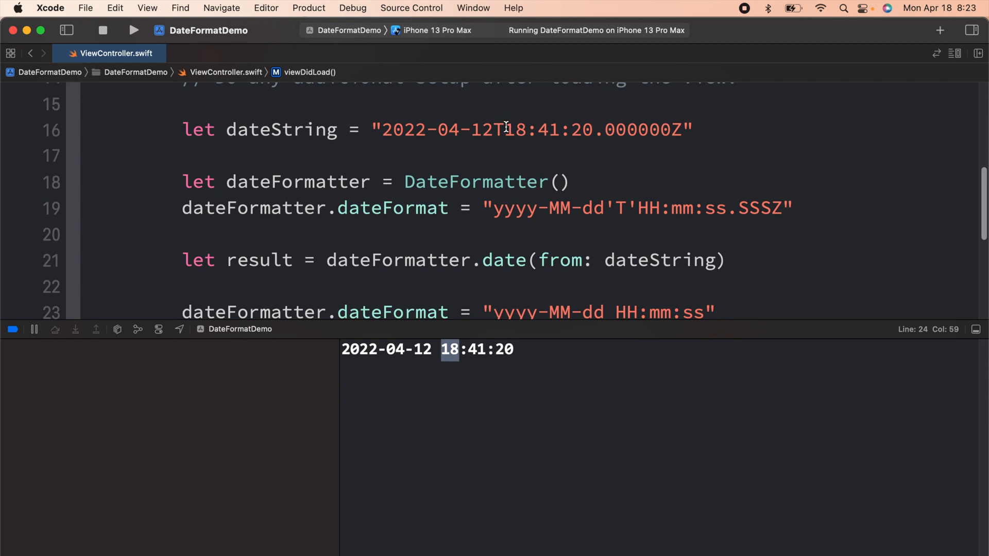
pyautogui.doubleClick(516, 129)
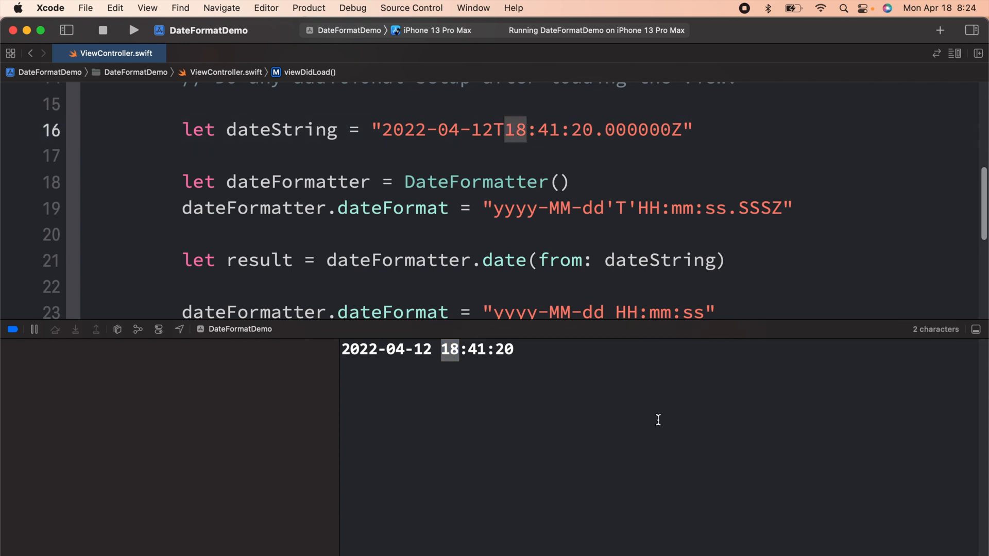